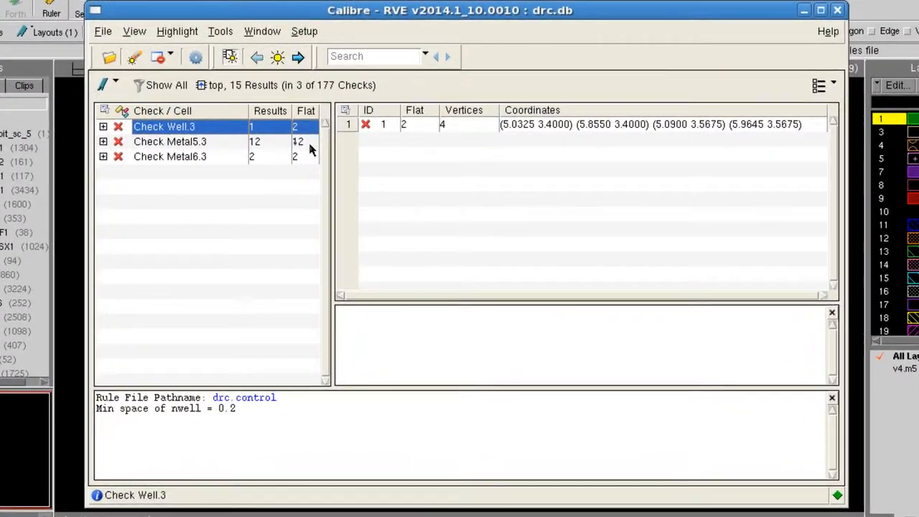
# Review the Metal5.3 and Metal6.3 checks, then mark the Well.3 result as fixed
pyautogui.click(170, 142)
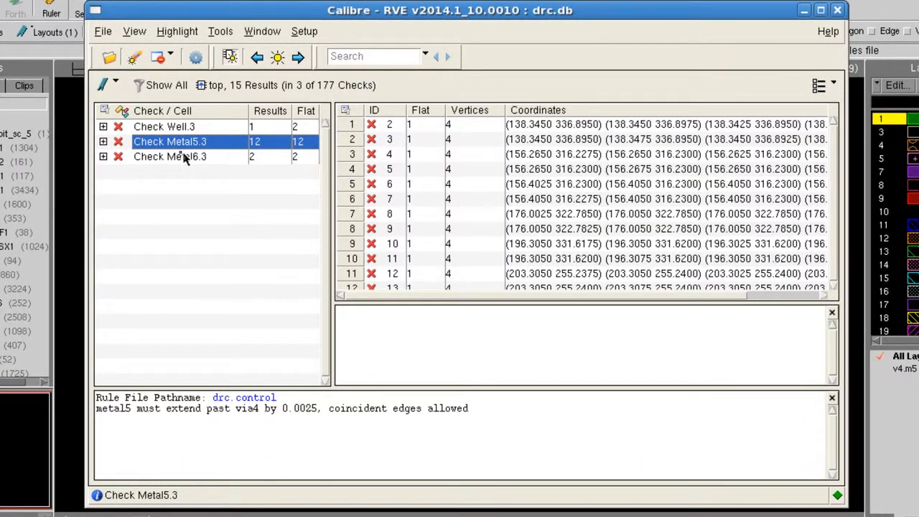
pyautogui.click(170, 157)
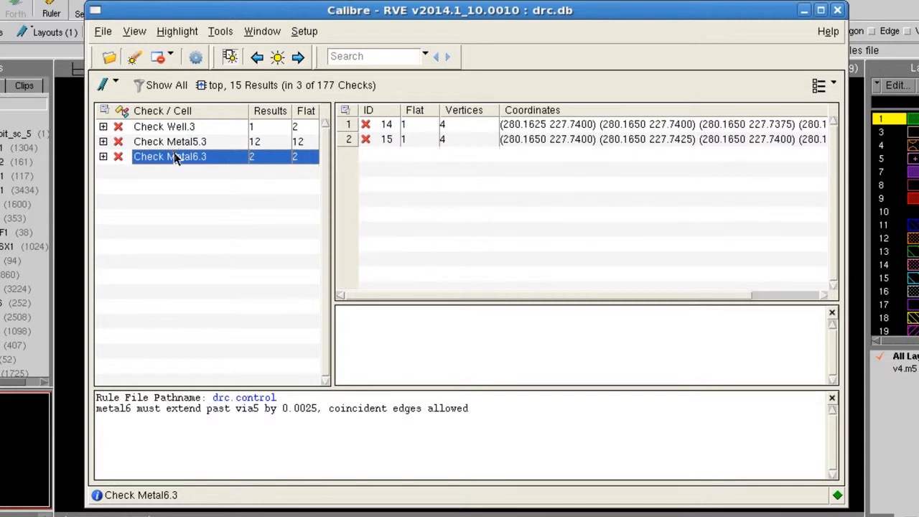
pyautogui.moveTo(212, 175)
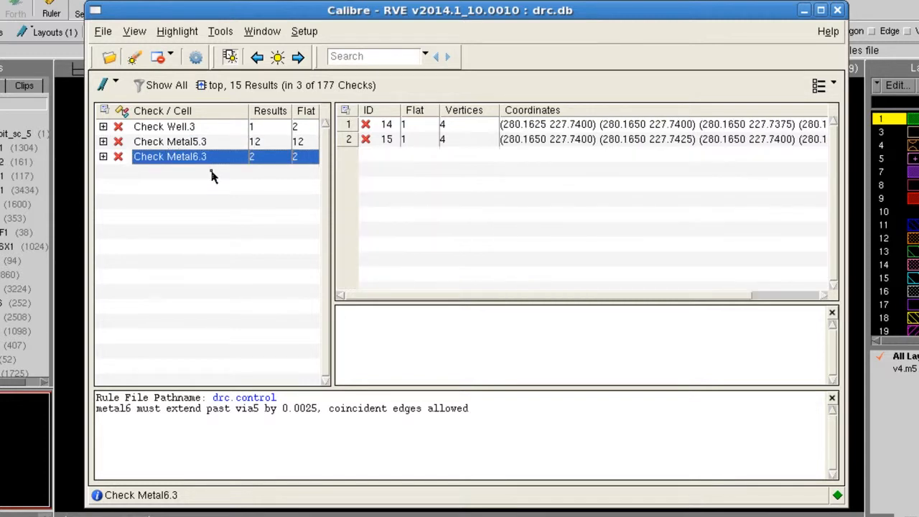
pyautogui.moveTo(186, 129)
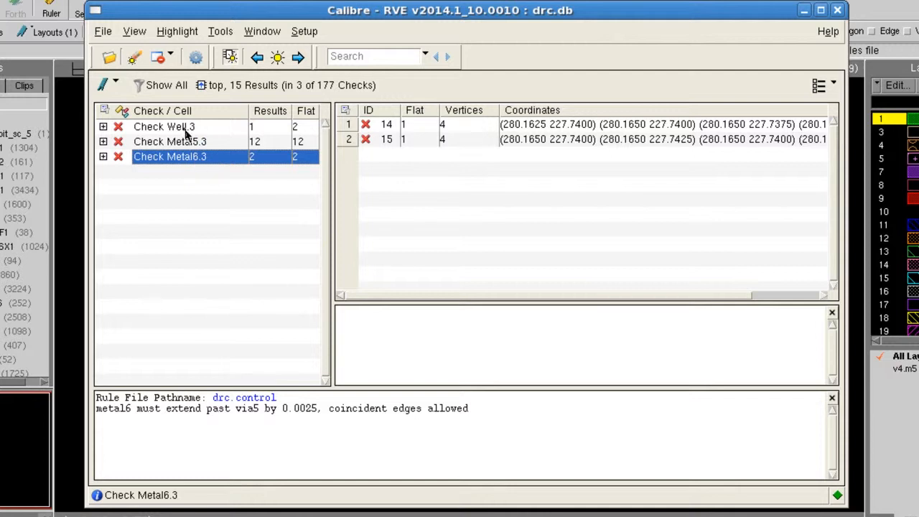
pyautogui.click(164, 126)
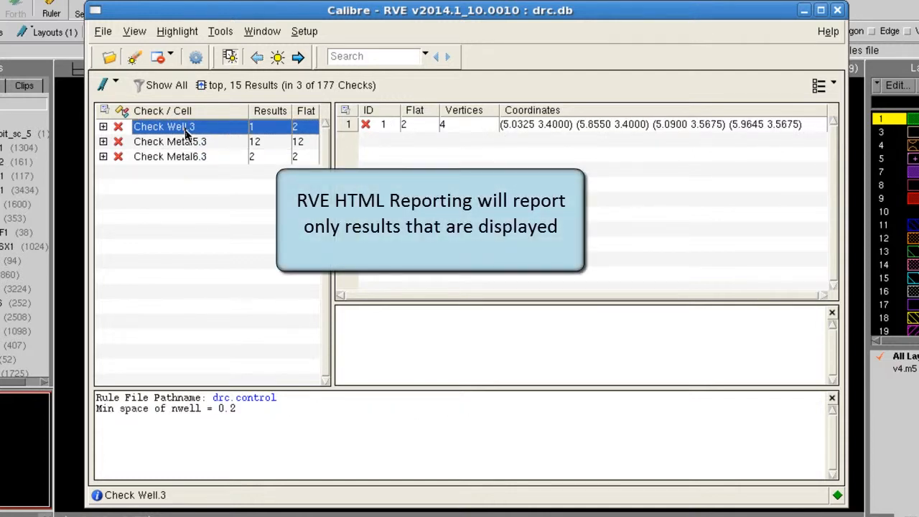
pyautogui.moveTo(208, 129)
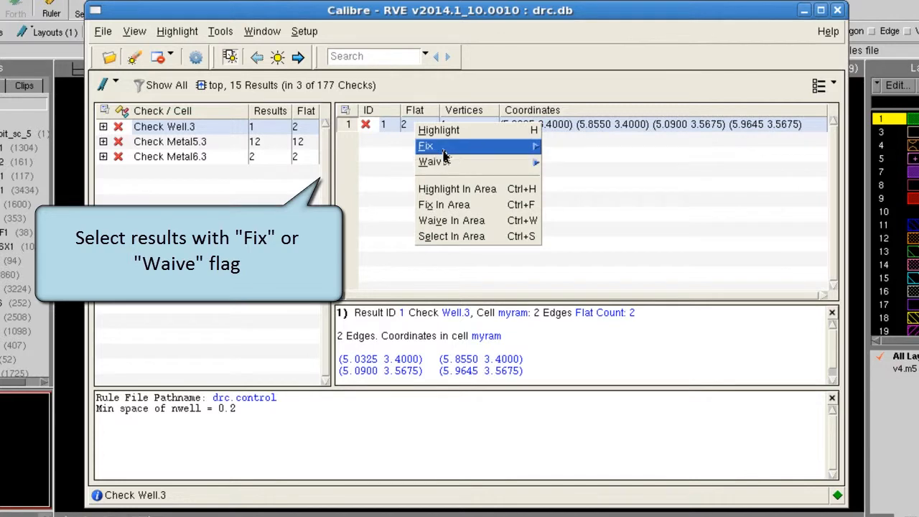
pyautogui.click(425, 146)
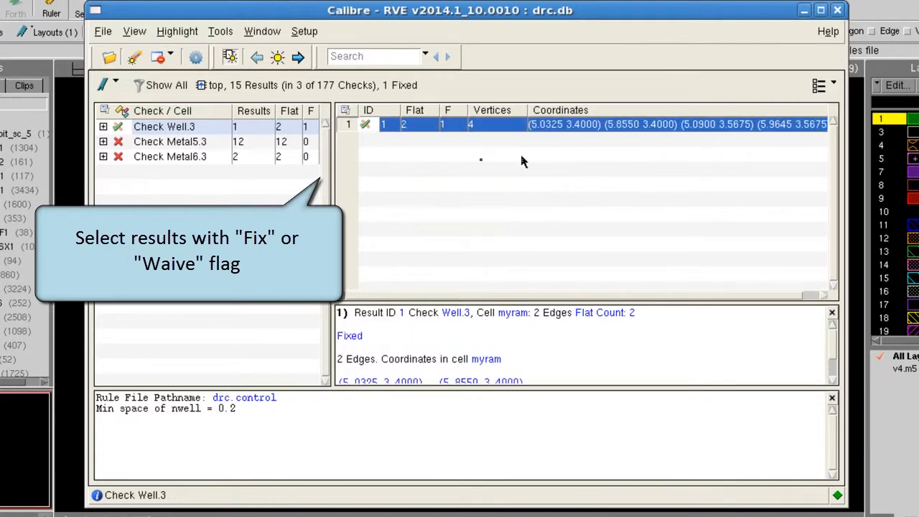
# Mark the first Metal5.3 result as fixed and move on to the Metal6.3 check
pyautogui.click(169, 142)
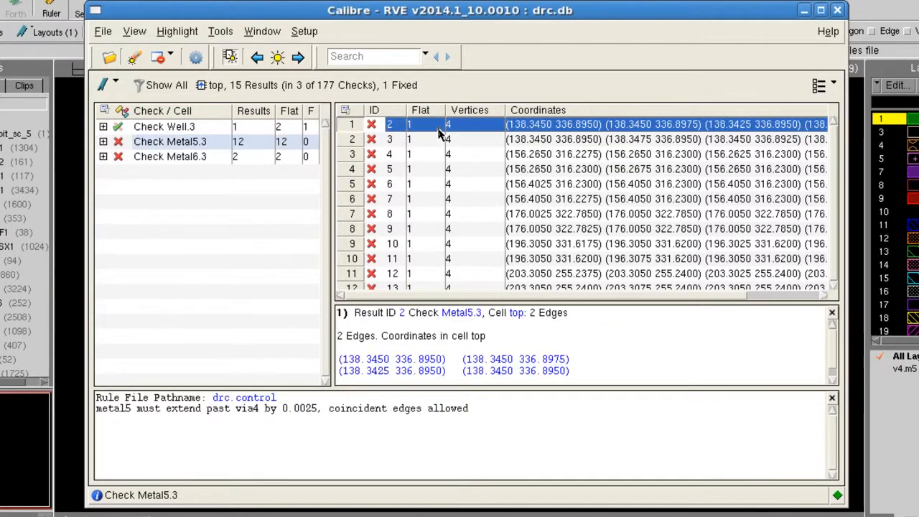
pyautogui.rightClick(445, 123)
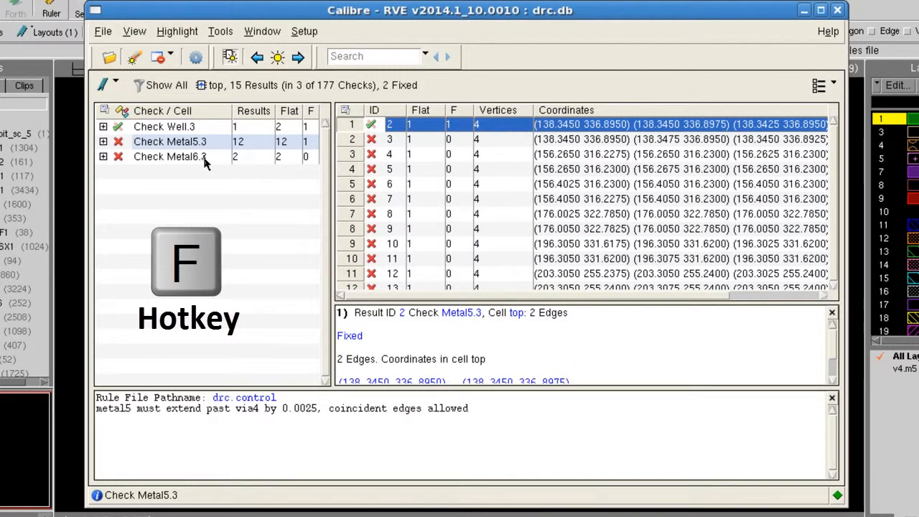
pyautogui.click(170, 156)
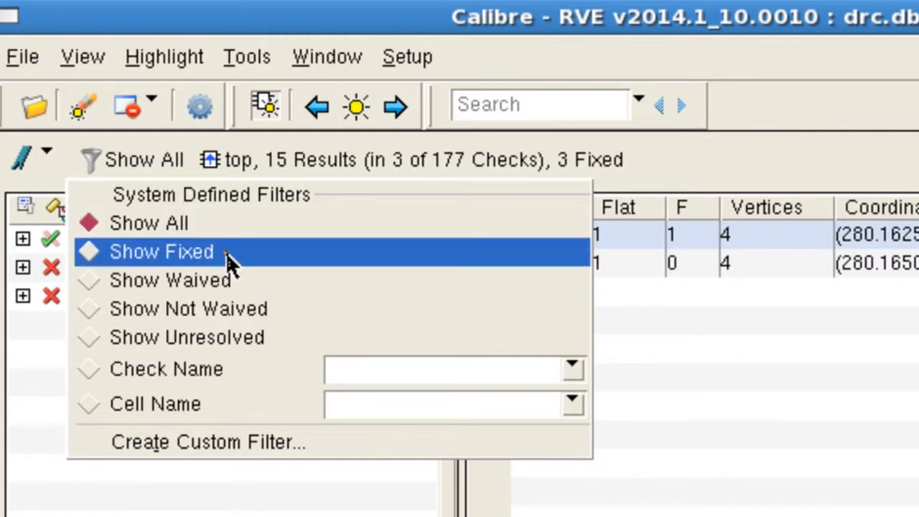
# Filter to Show Fixed results and review the fixed Well.3 and Metal6.3 entries
pyautogui.click(161, 250)
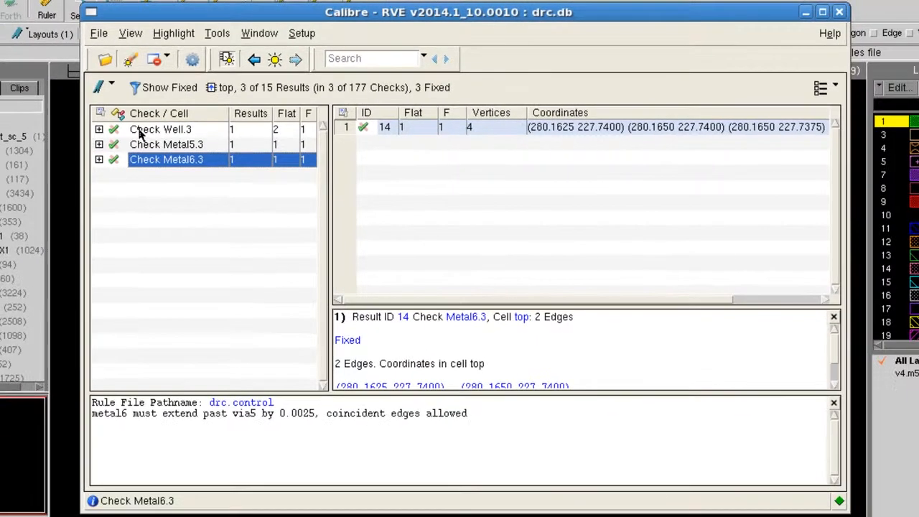
pyautogui.click(161, 129)
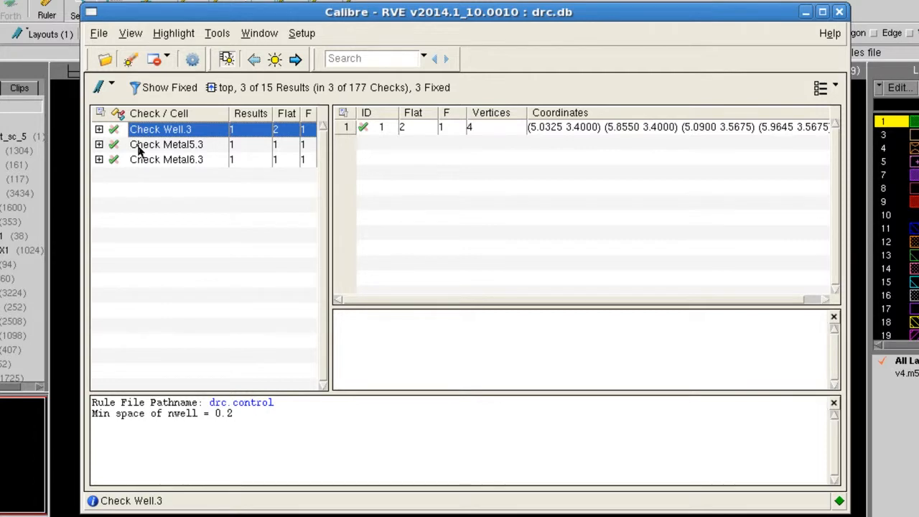
pyautogui.click(167, 157)
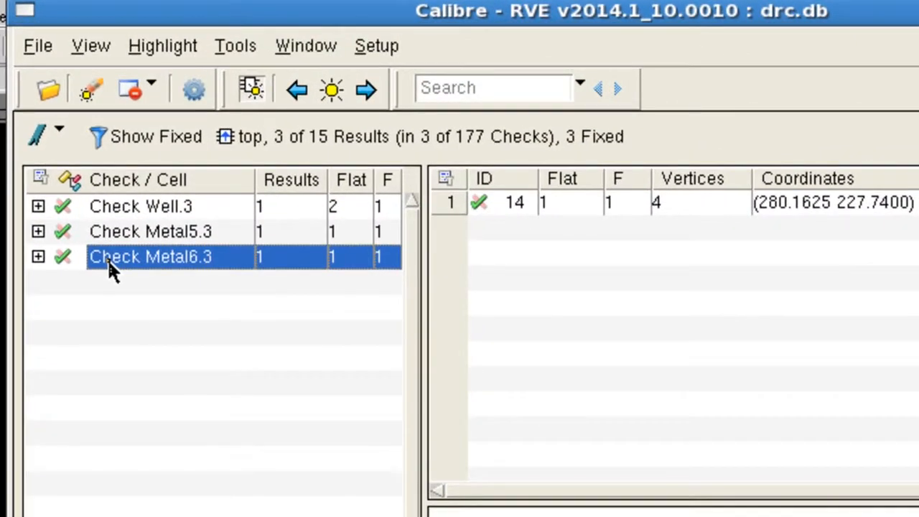
# Create an HTML report of all results with layout snapshots via Tools, set to open automatically
pyautogui.click(235, 44)
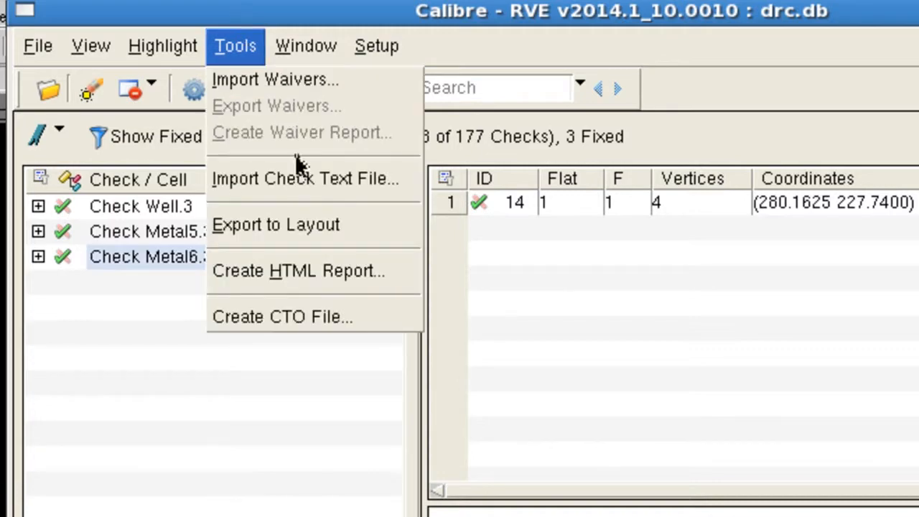
pyautogui.moveTo(394, 279)
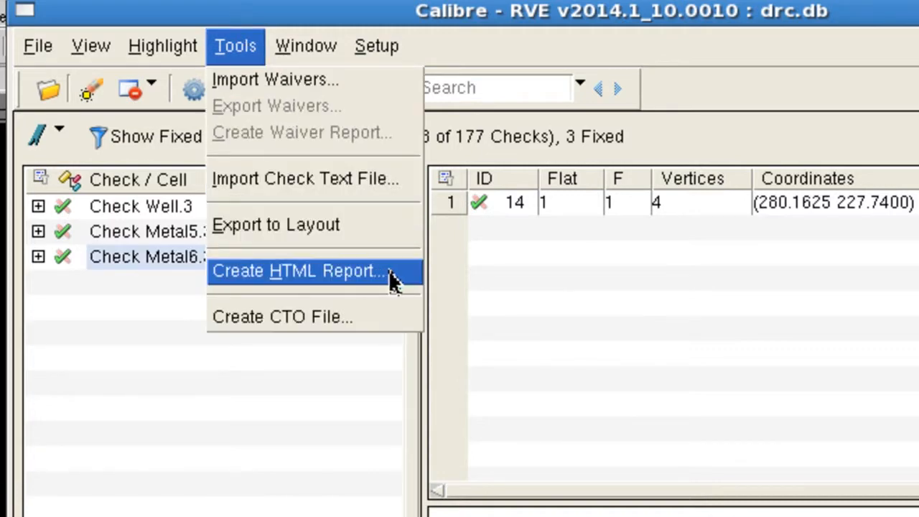
pyautogui.click(298, 270)
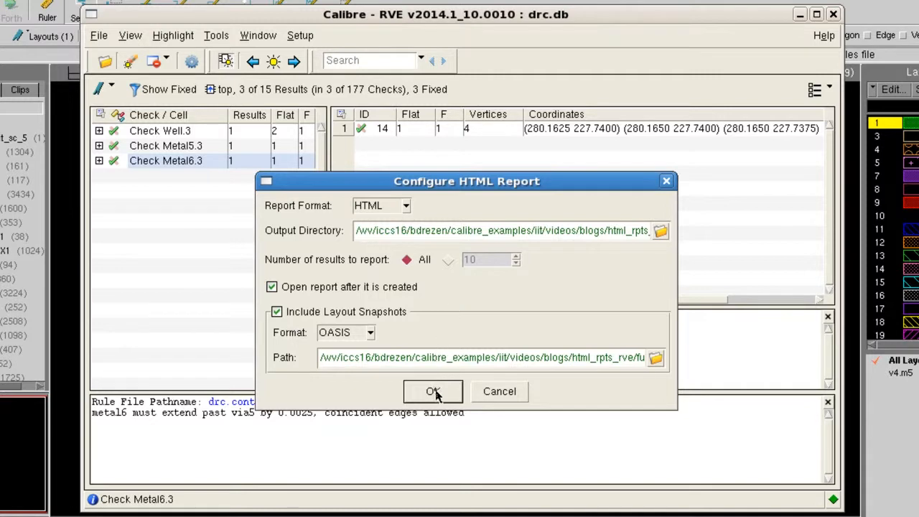
pyautogui.click(433, 390)
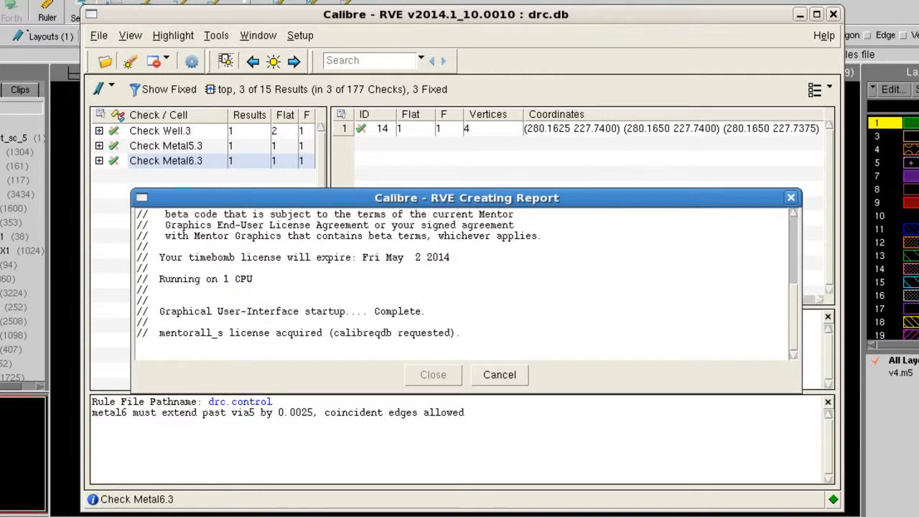
pyautogui.scroll(-3)
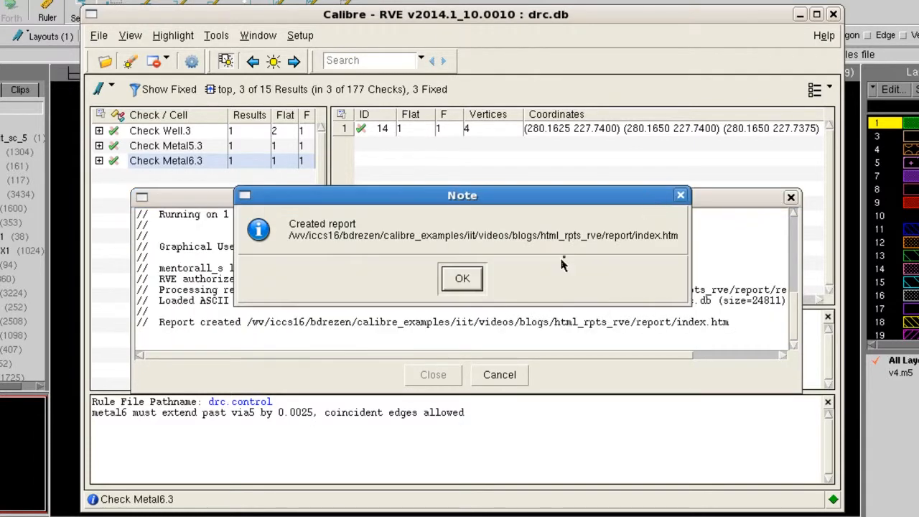
pyautogui.click(462, 278)
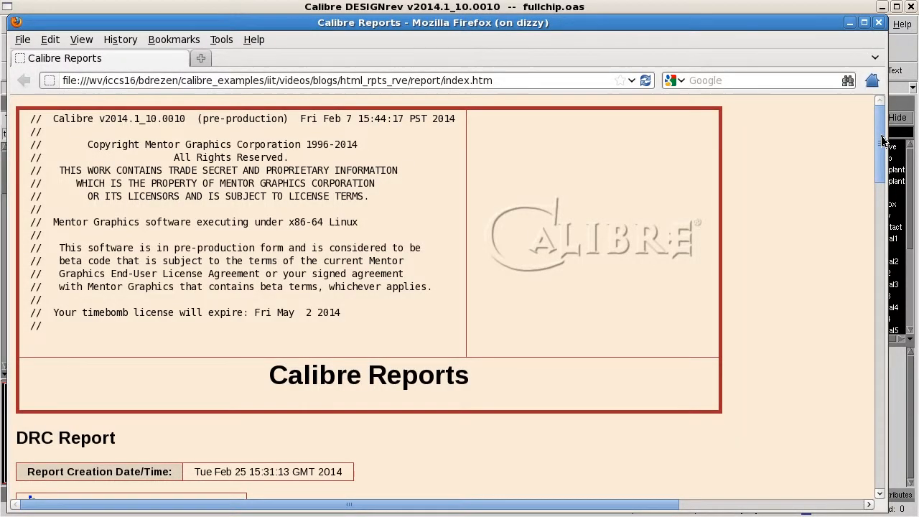
# Scroll through the Check-Cell Summary and Detailed Results with snapshots, then return to the top
pyautogui.scroll(-3)
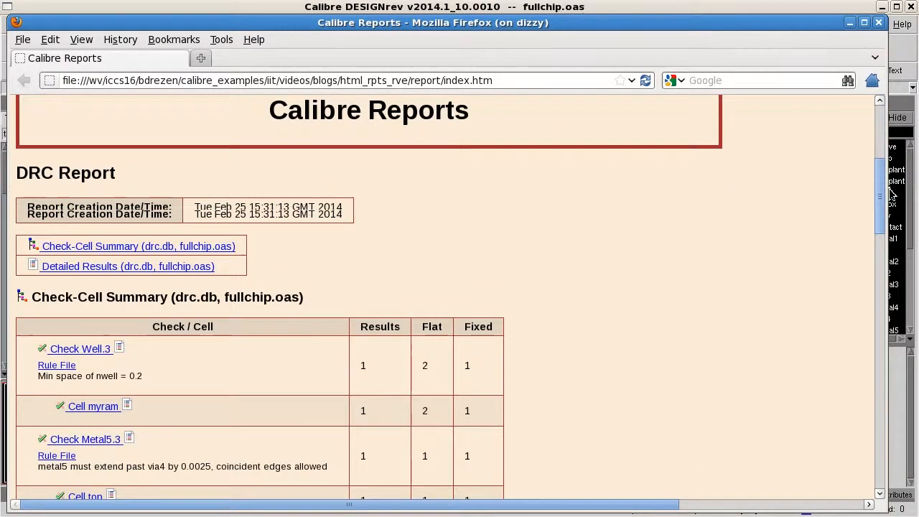
pyautogui.scroll(-3)
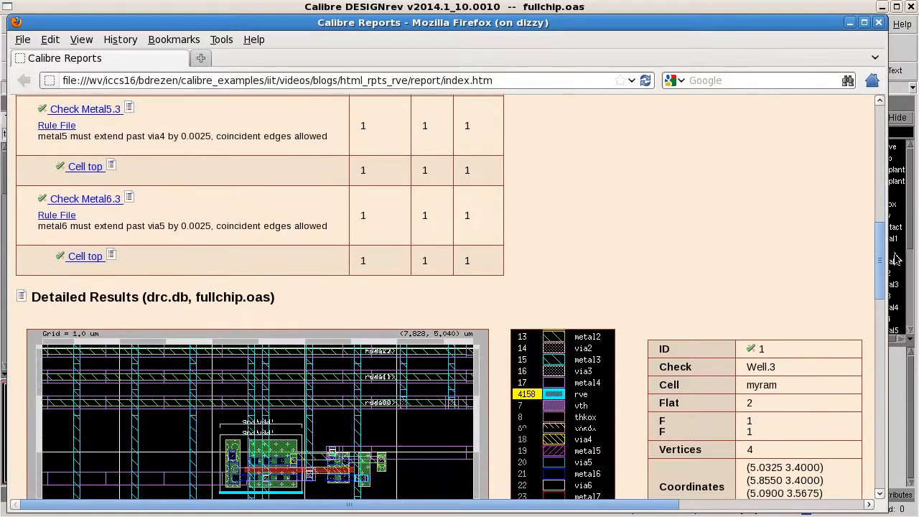
pyautogui.scroll(-3)
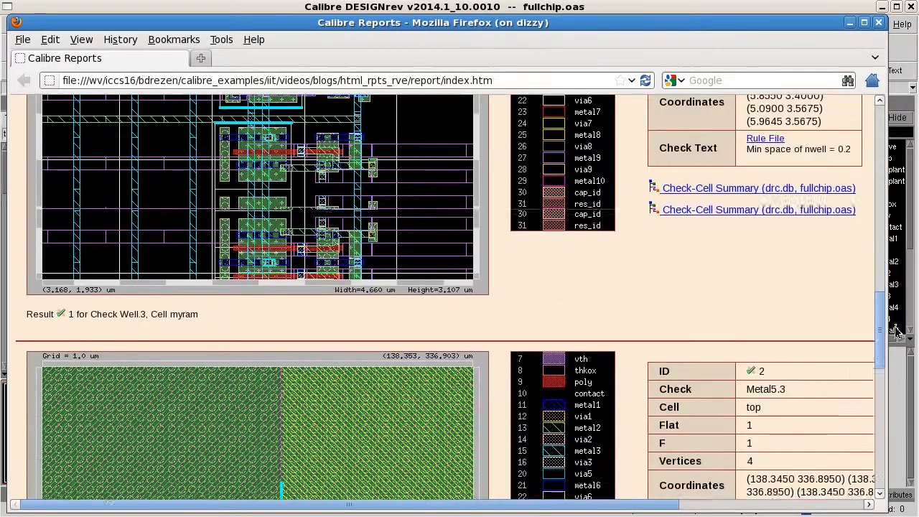
pyautogui.scroll(-3)
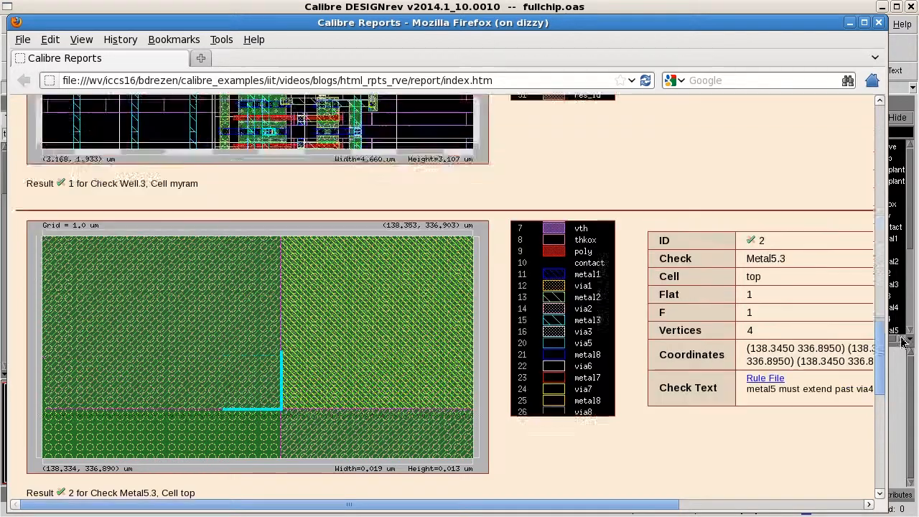
pyautogui.scroll(3)
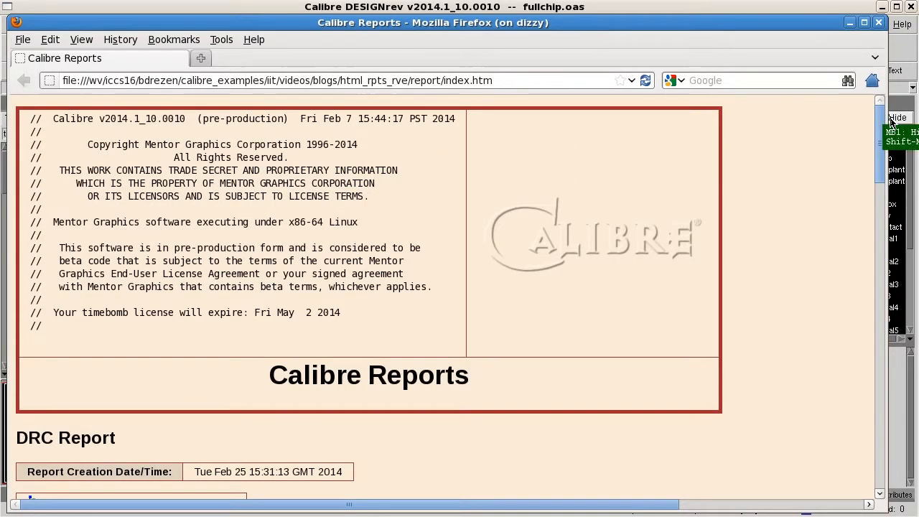